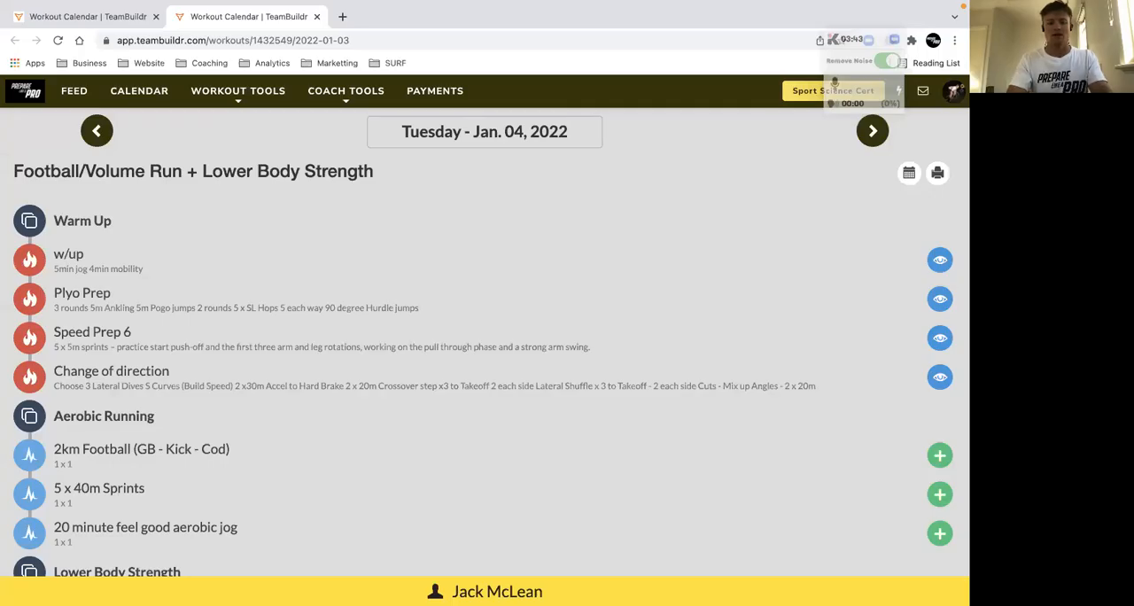
{"action": "mouse_move", "coordinate": [762, 92]}
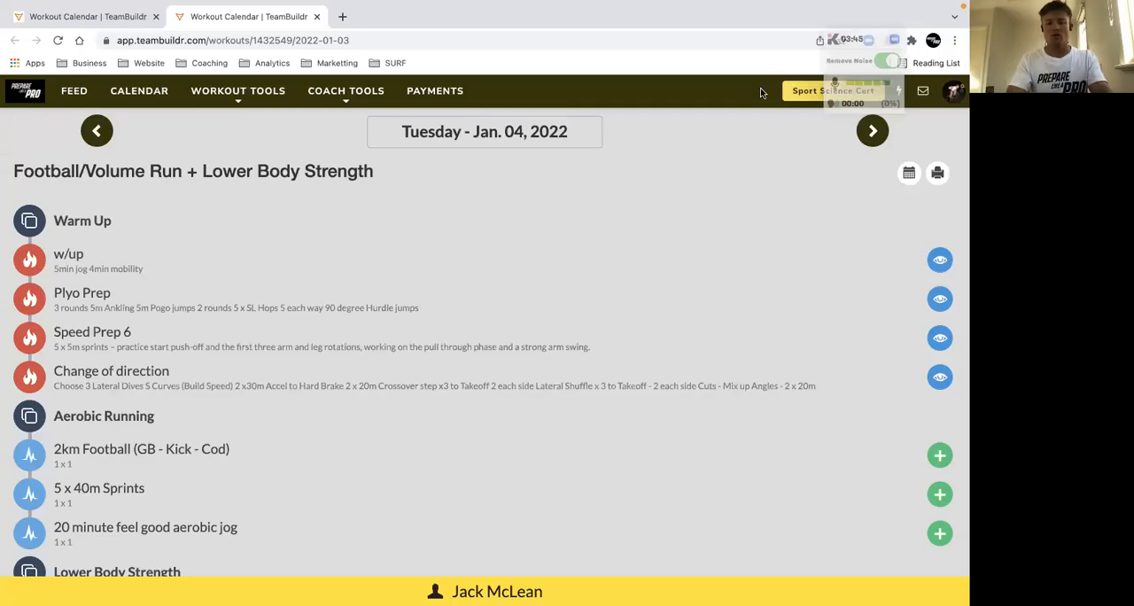
{"action": "mouse_move", "coordinate": [674, 211]}
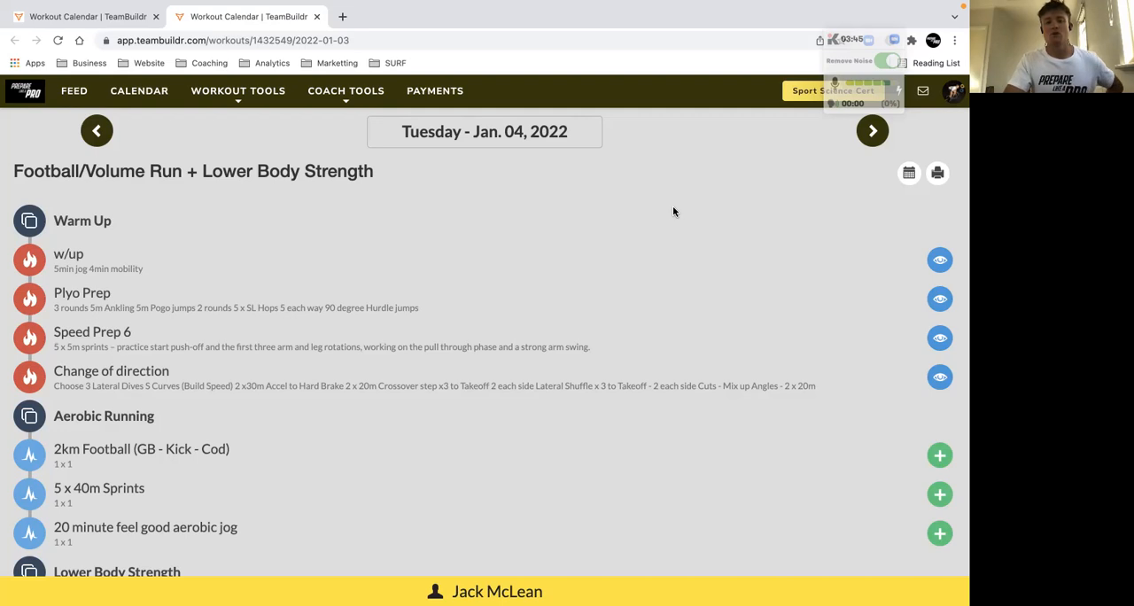
{"action": "mouse_move", "coordinate": [281, 265]}
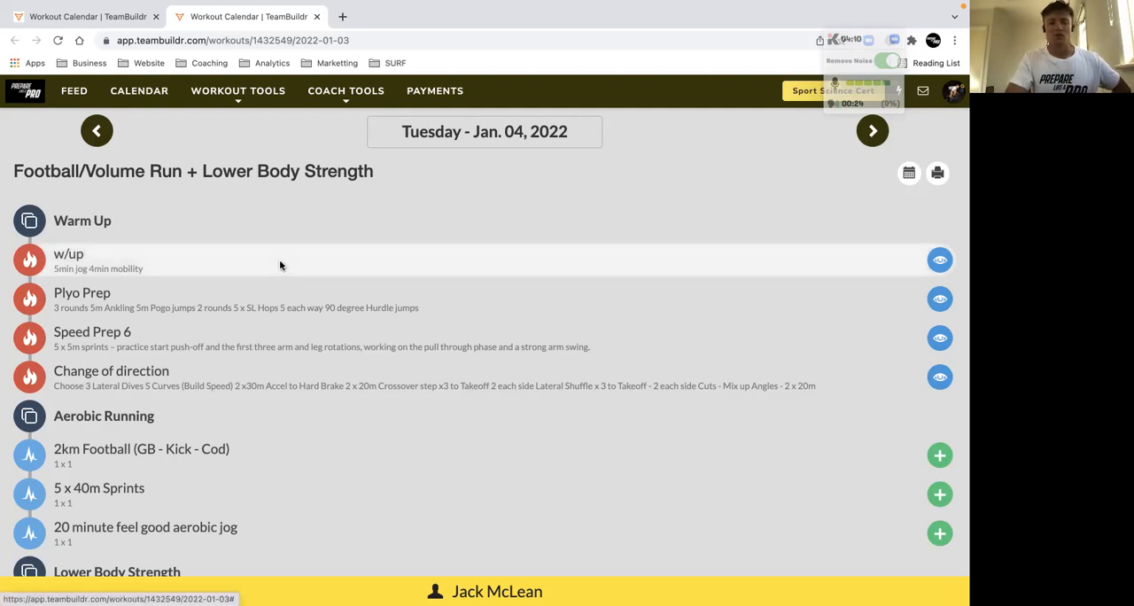
{"action": "mouse_move", "coordinate": [165, 274]}
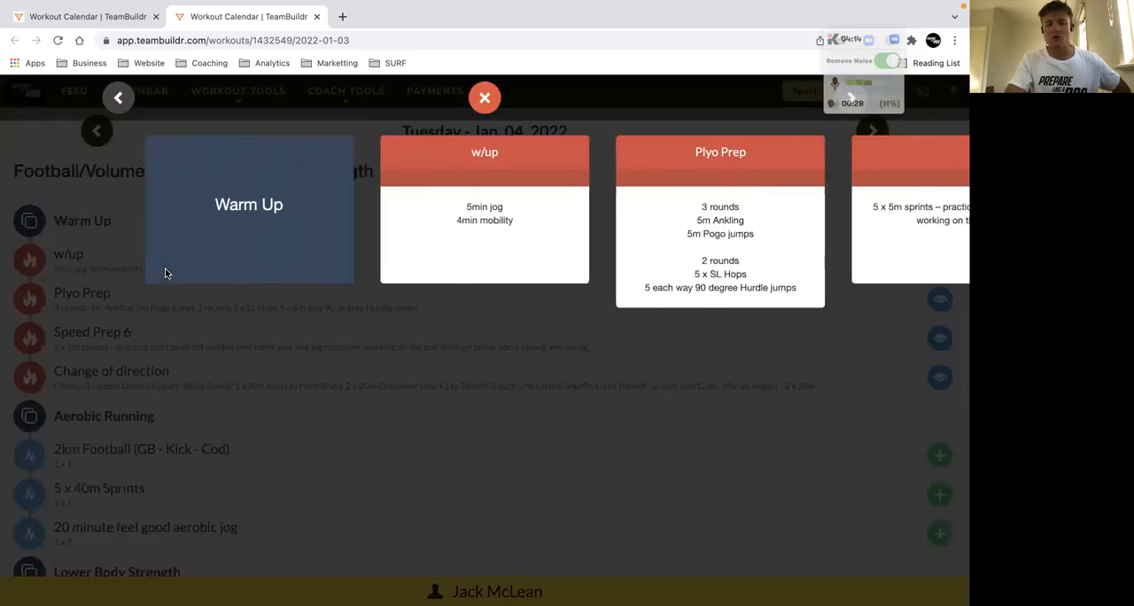
{"action": "mouse_move", "coordinate": [471, 218]}
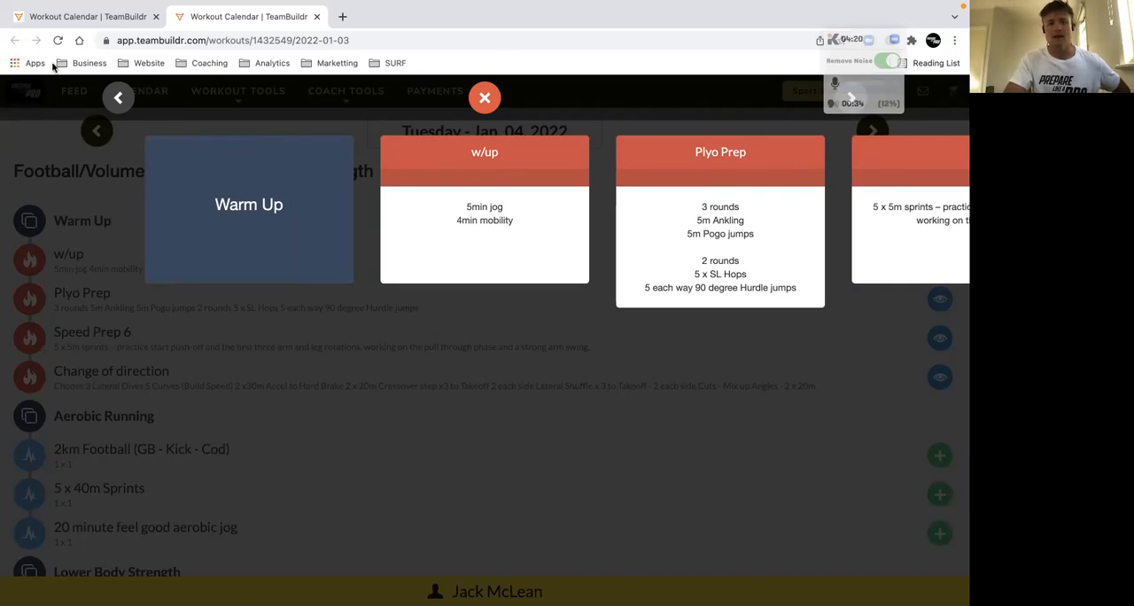
{"action": "mouse_move", "coordinate": [745, 48]}
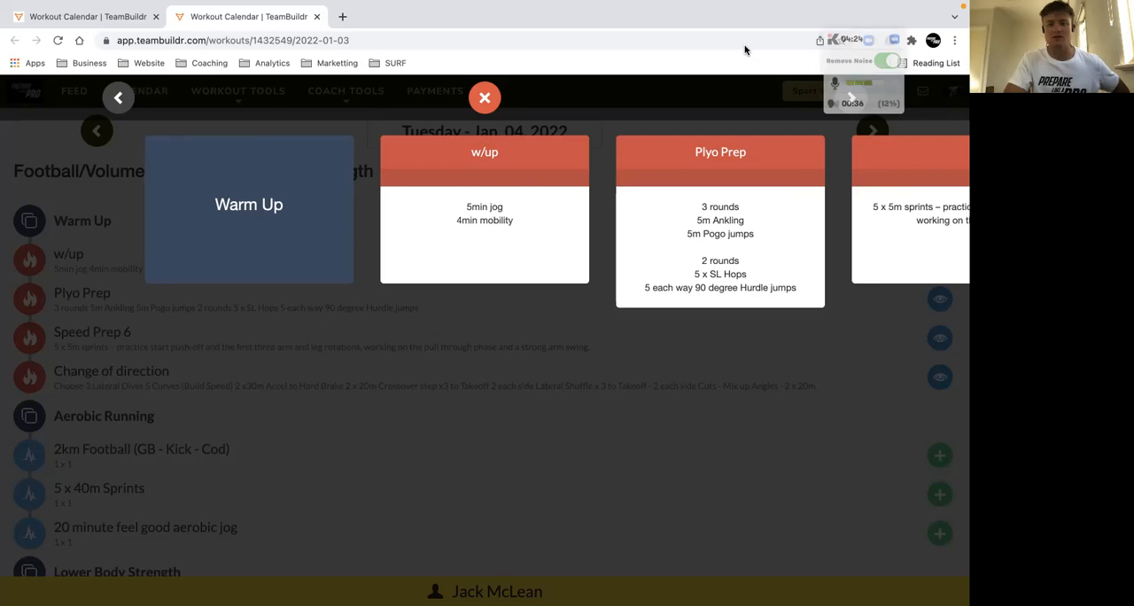
{"action": "mouse_move", "coordinate": [769, 232]}
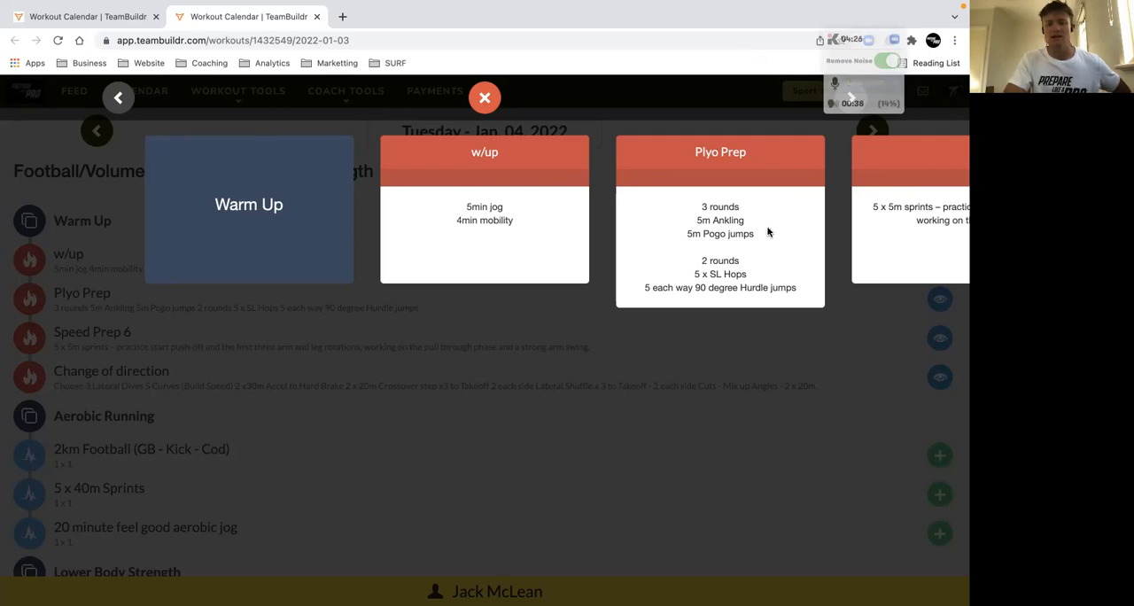
{"action": "mouse_move", "coordinate": [749, 222]}
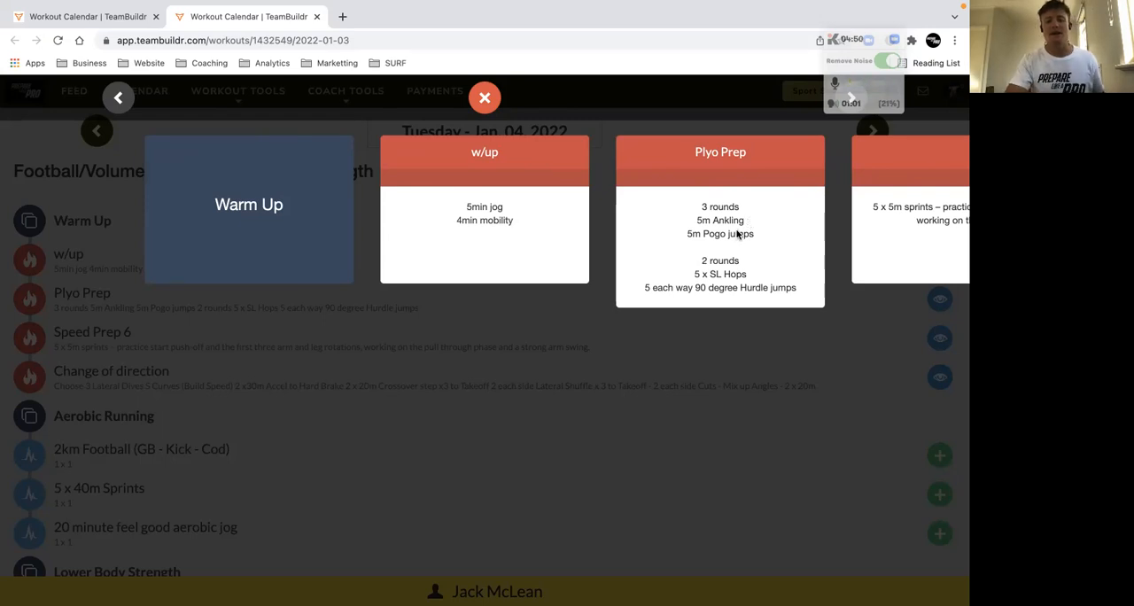
{"action": "mouse_move", "coordinate": [731, 287]}
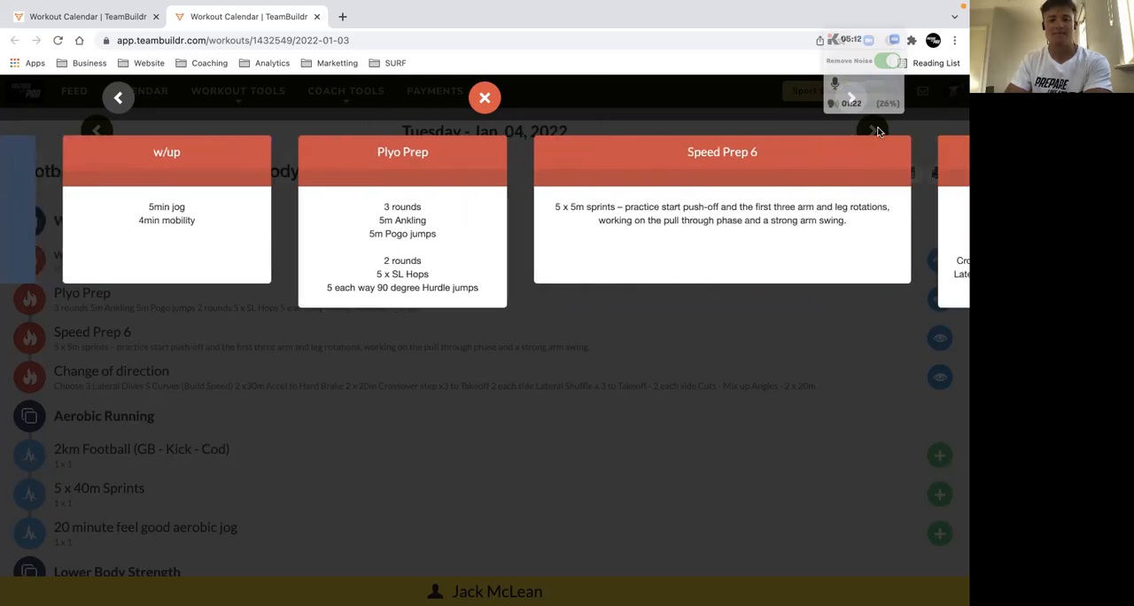
- Advance the carousel two cards to centre the Change of direction warm-up drill
{"action": "left_click", "coordinate": [874, 132]}
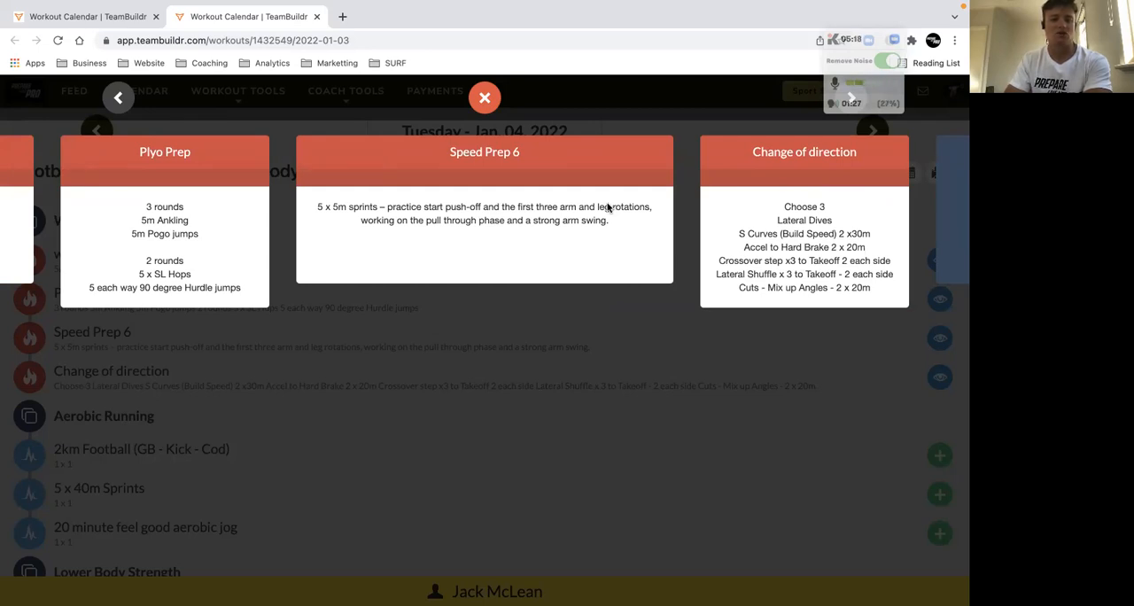
{"action": "mouse_move", "coordinate": [562, 217]}
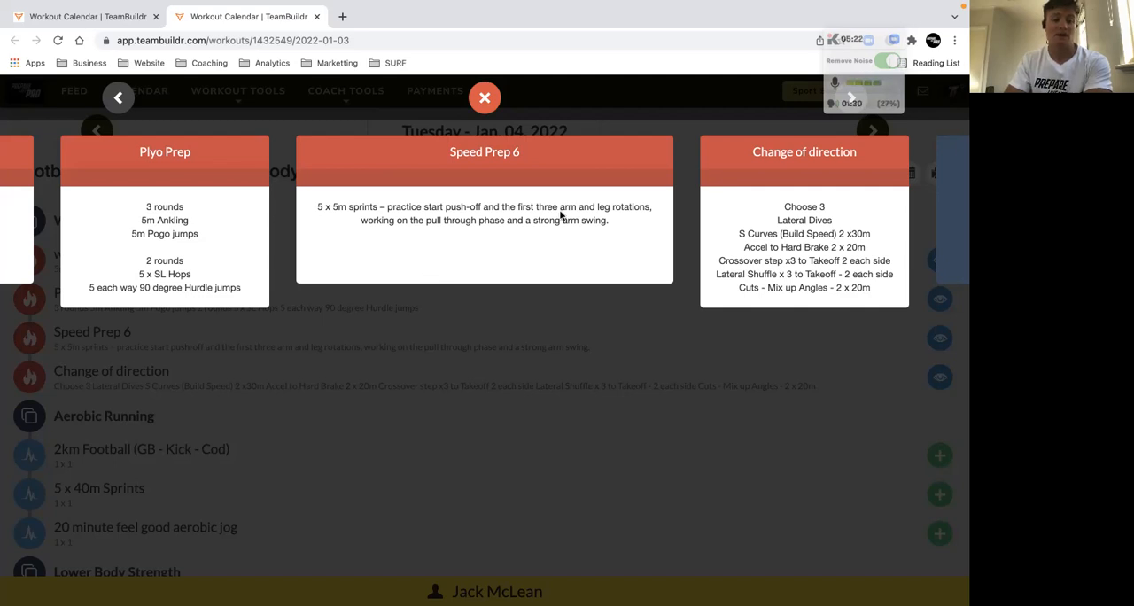
{"action": "mouse_move", "coordinate": [791, 170]}
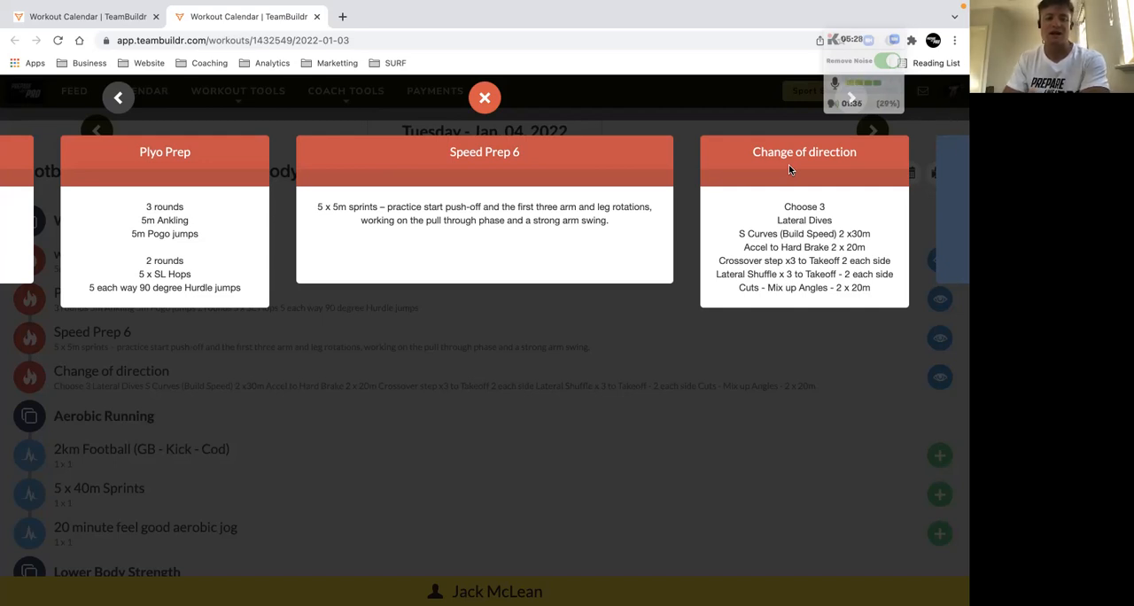
{"action": "left_click", "coordinate": [869, 130]}
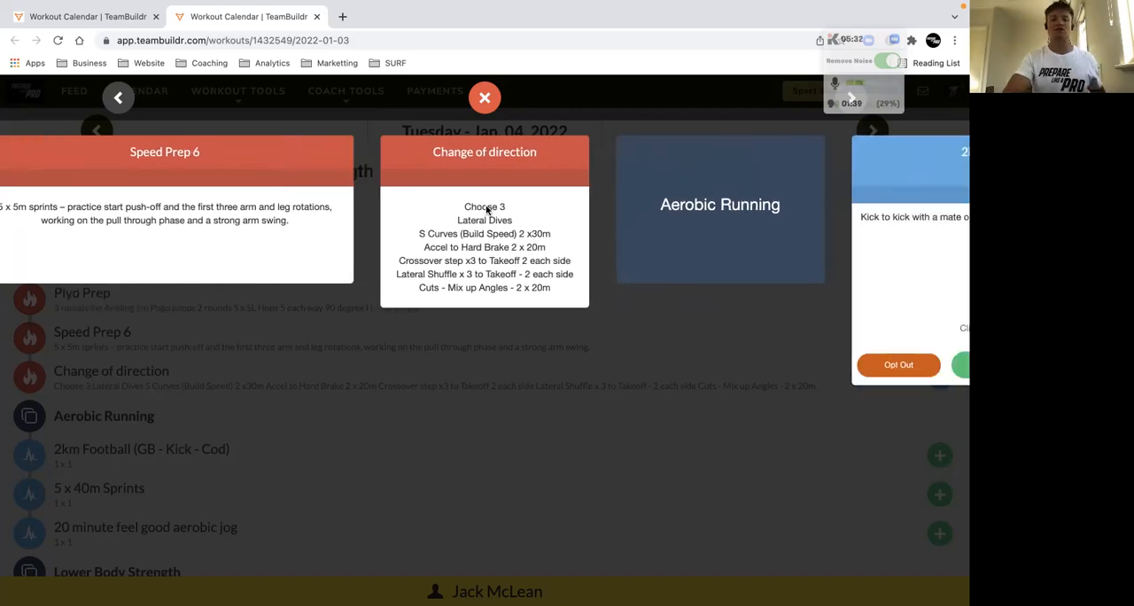
{"action": "mouse_move", "coordinate": [435, 291]}
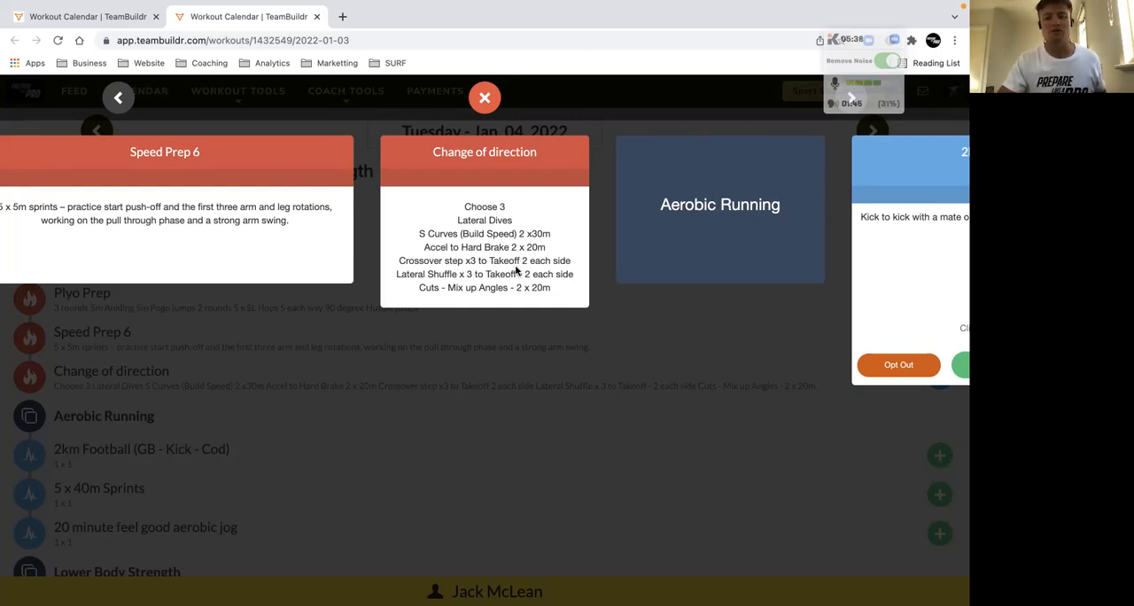
{"action": "mouse_move", "coordinate": [446, 308]}
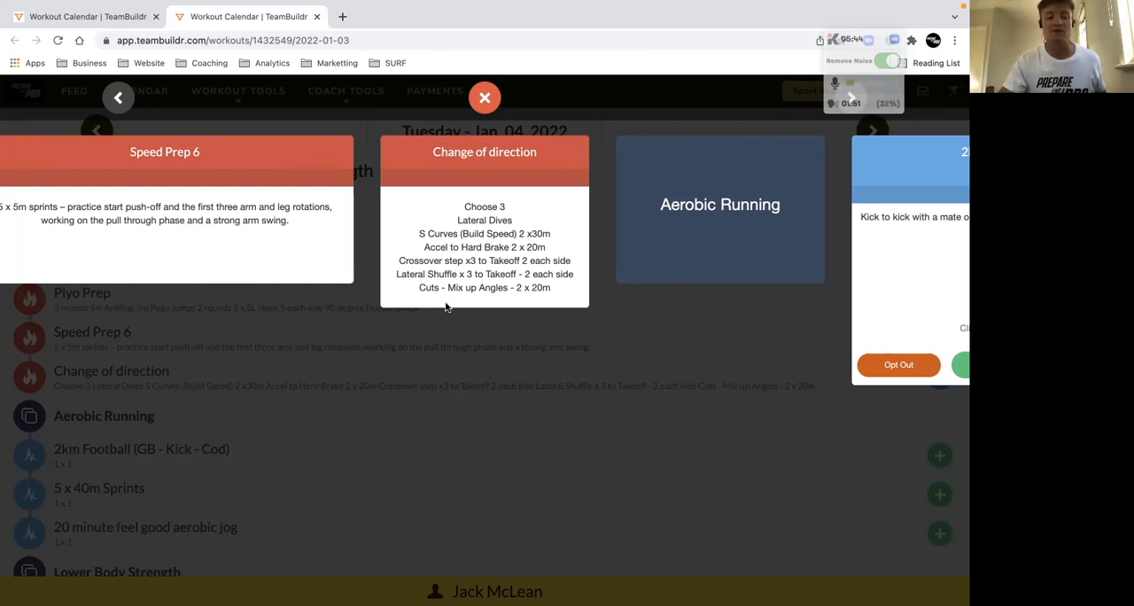
{"action": "mouse_move", "coordinate": [666, 206]}
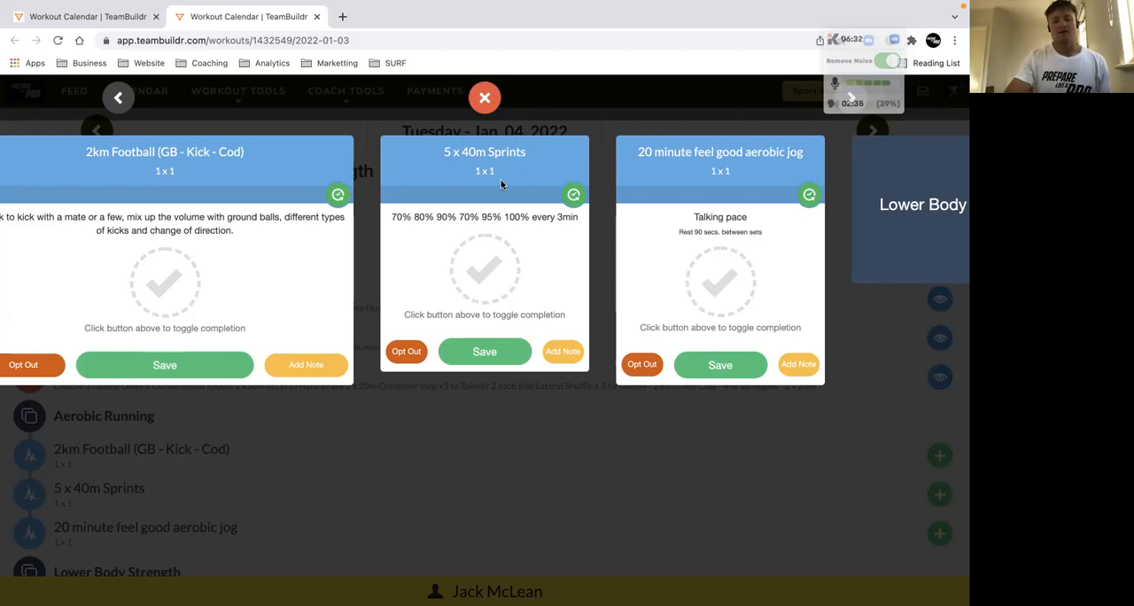
{"action": "mouse_move", "coordinate": [505, 246]}
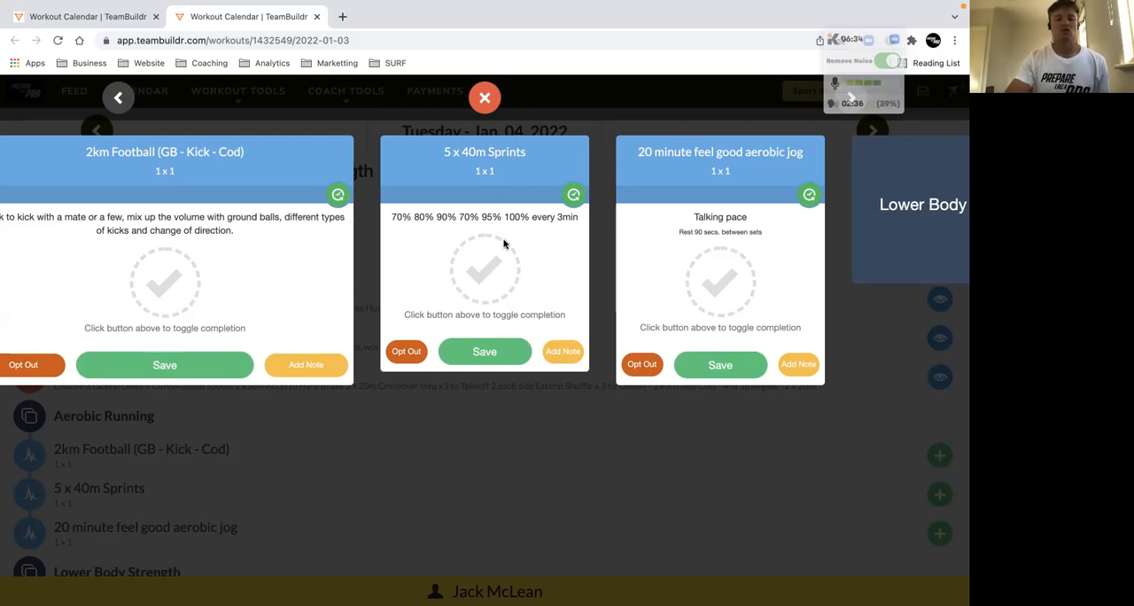
{"action": "mouse_move", "coordinate": [525, 258]}
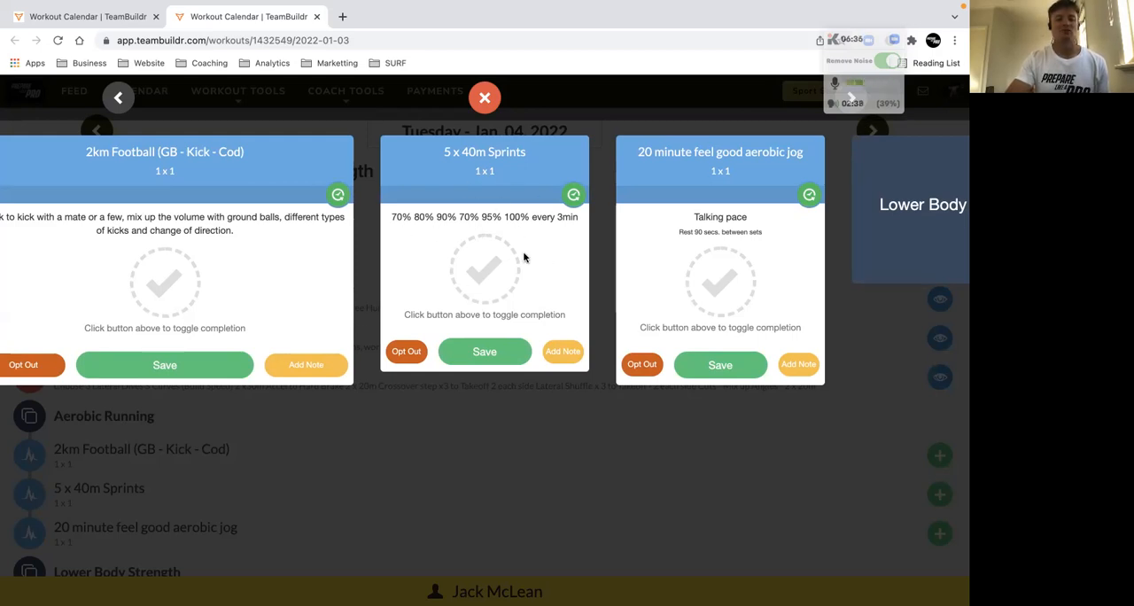
{"action": "mouse_move", "coordinate": [500, 196]}
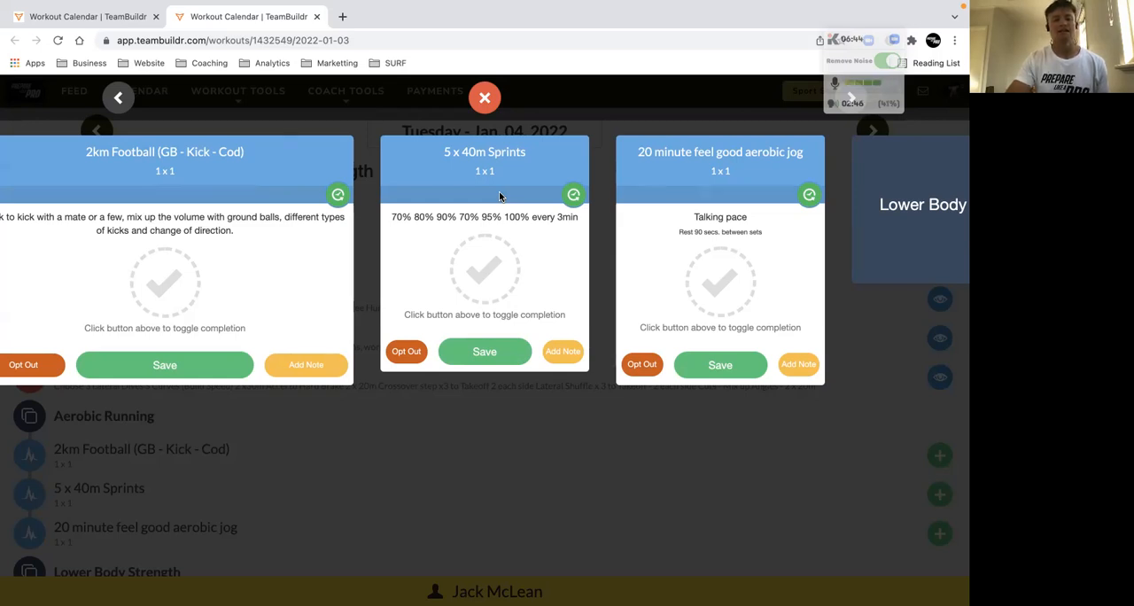
{"action": "mouse_move", "coordinate": [415, 236]}
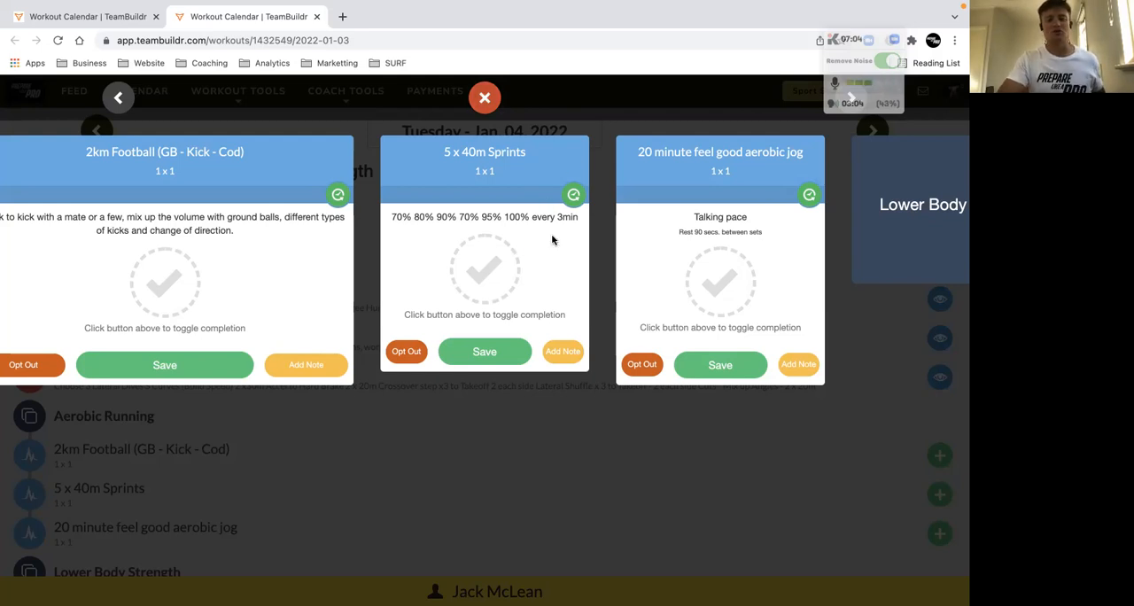
{"action": "mouse_move", "coordinate": [871, 130]}
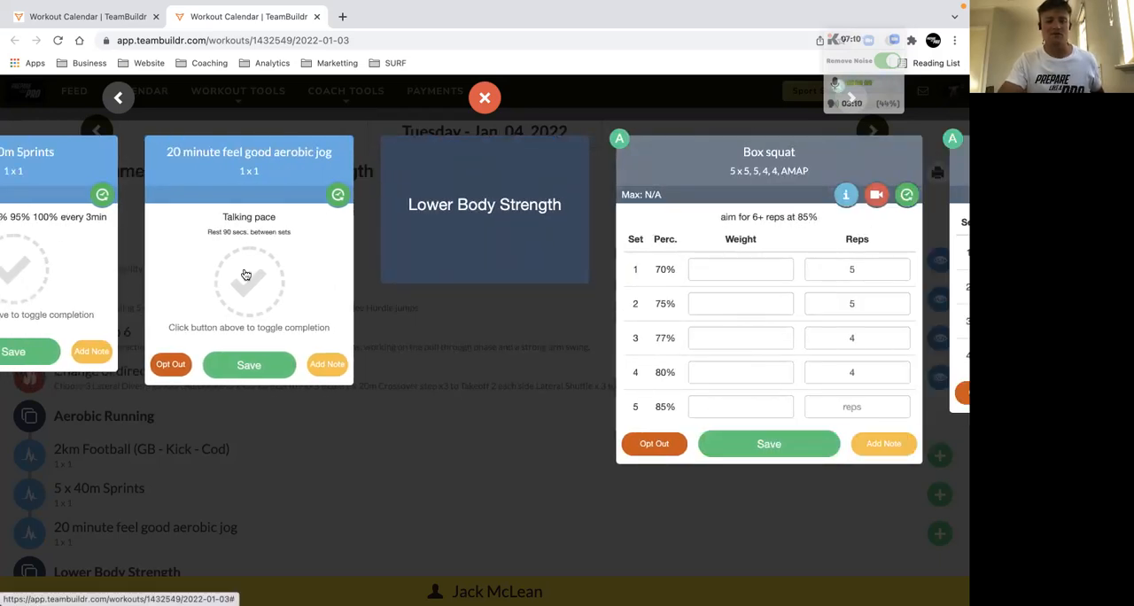
{"action": "left_click", "coordinate": [249, 279]}
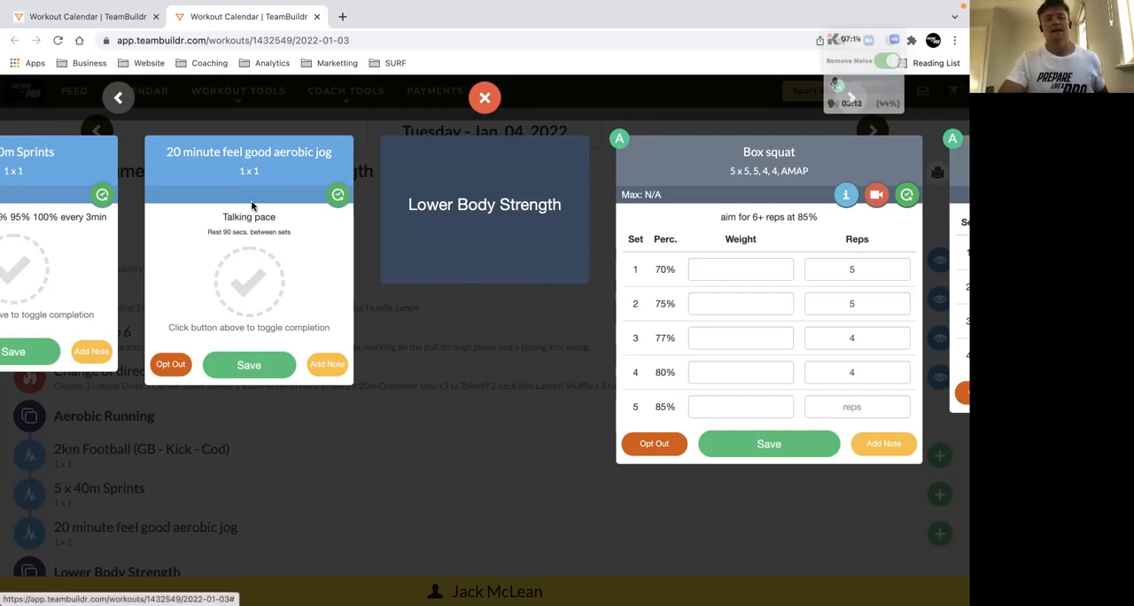
{"action": "mouse_move", "coordinate": [195, 201]}
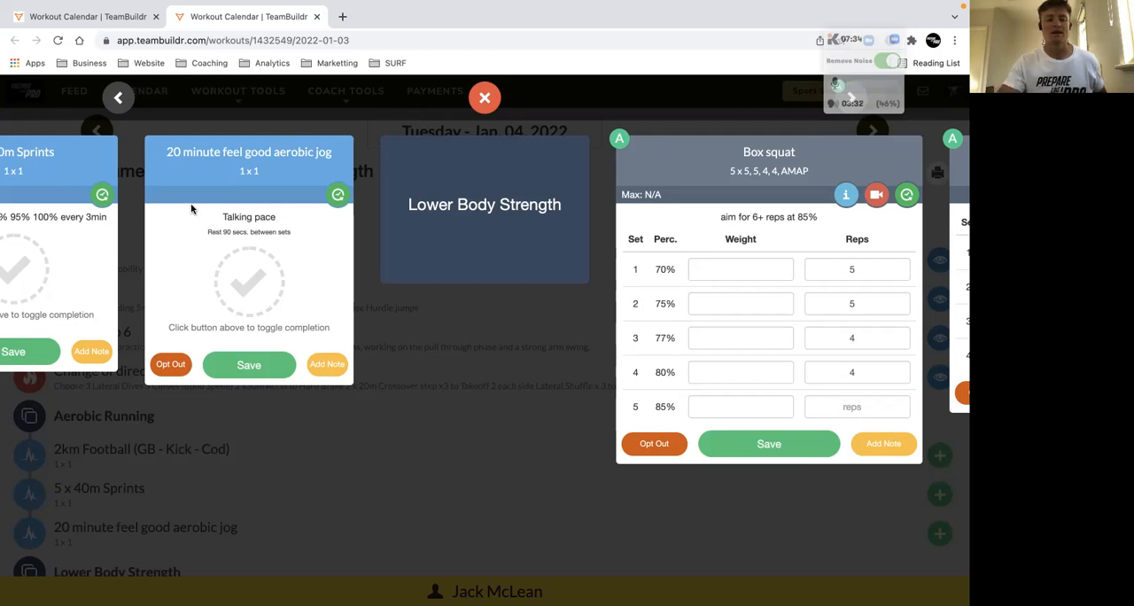
{"action": "mouse_move", "coordinate": [437, 365]}
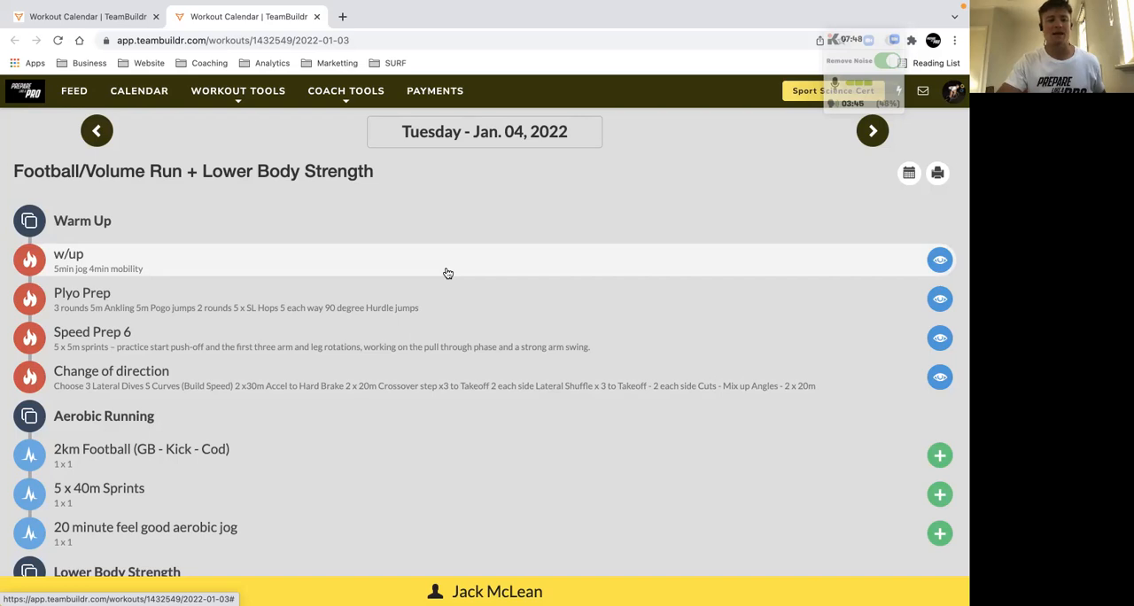
{"action": "mouse_move", "coordinate": [497, 252]}
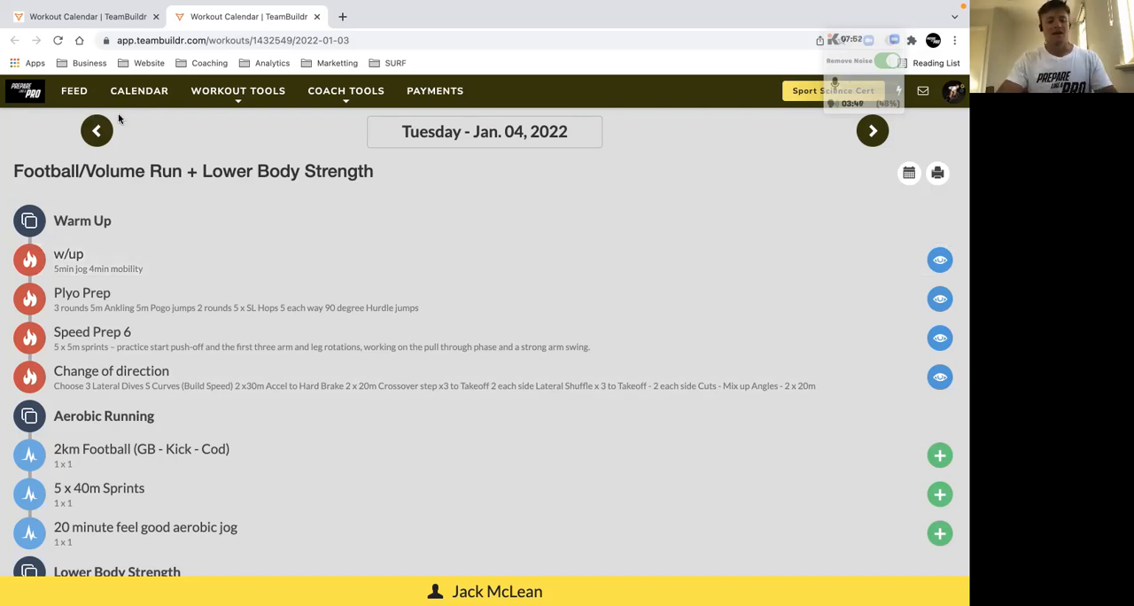
{"action": "mouse_move", "coordinate": [707, 108]}
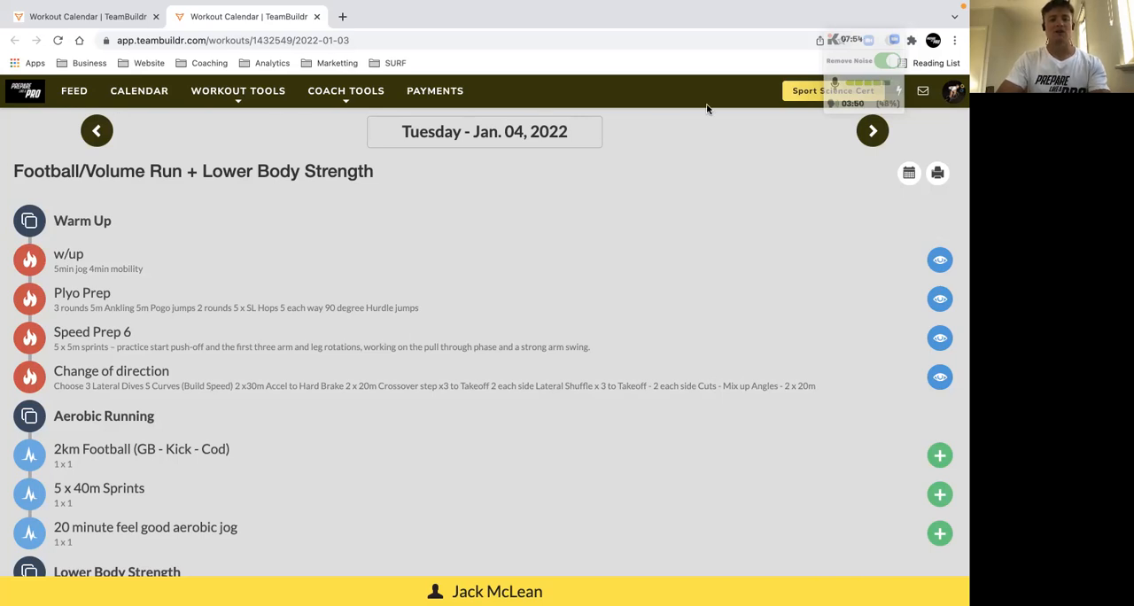